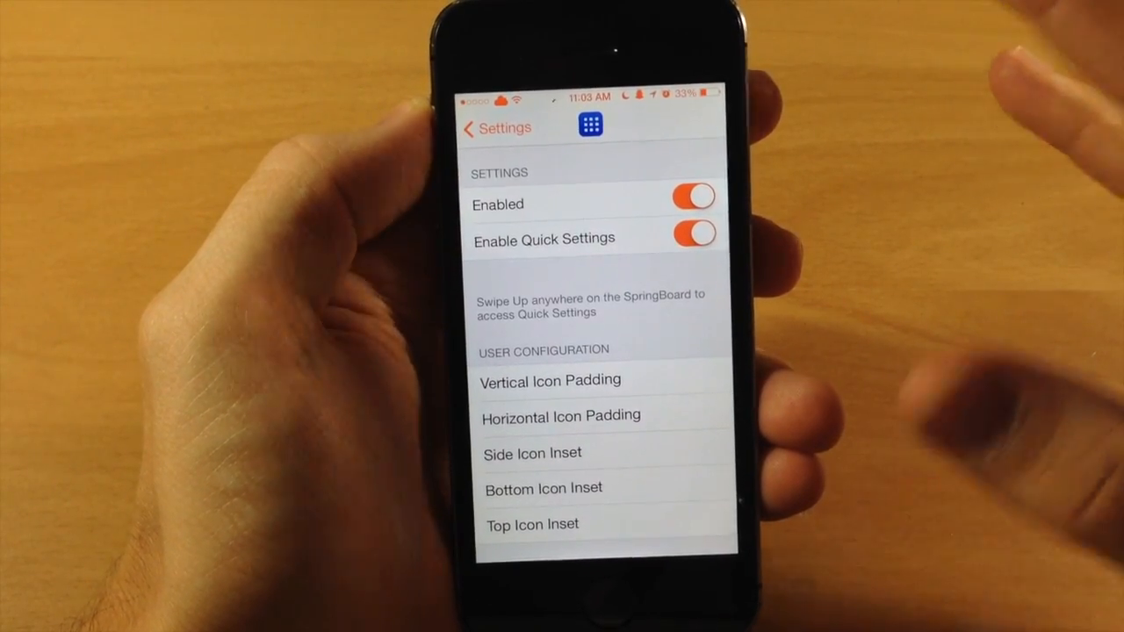
Reach User Configuration and begin editing the Vertical Icon Padding value.
{"action": "scroll", "scroll_direction": "down", "scroll_amount": 3}
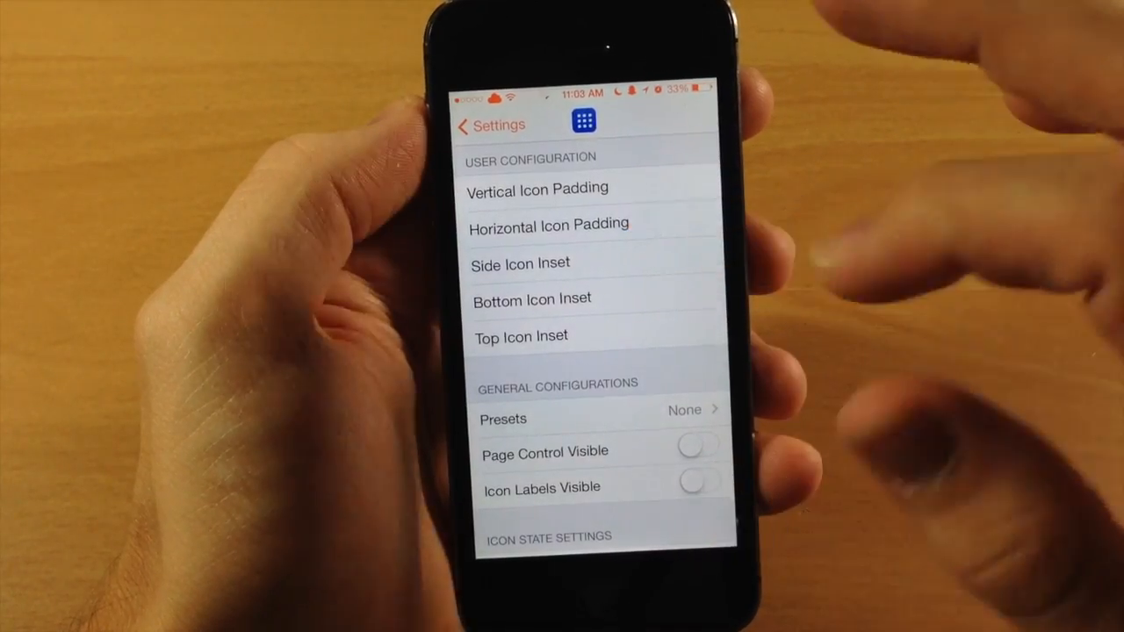
{"action": "left_click", "coordinate": [537, 189]}
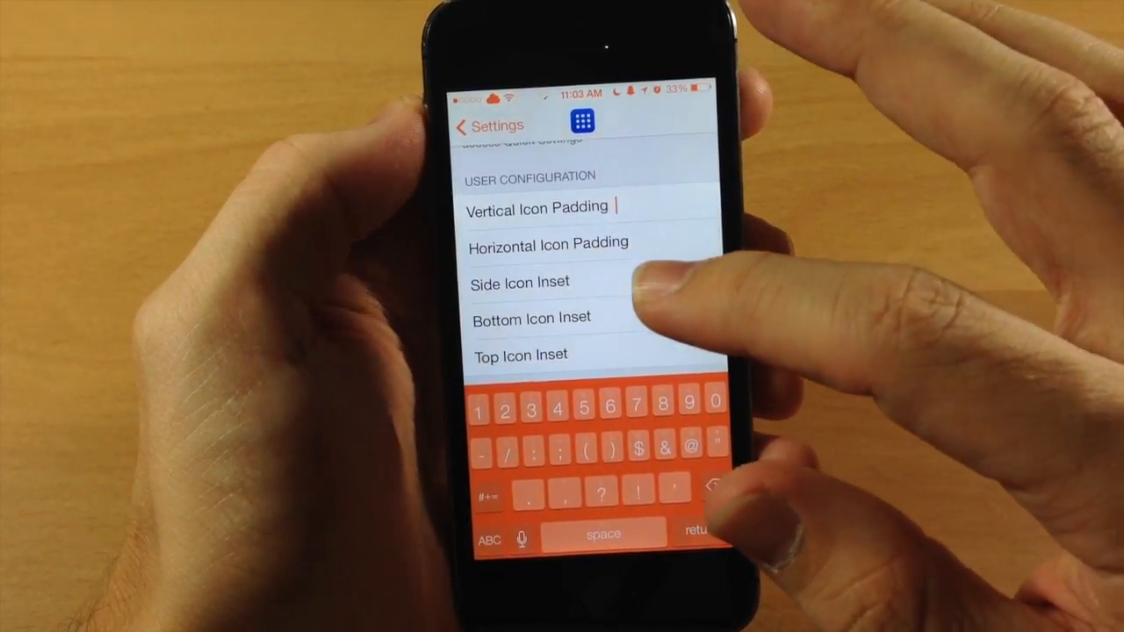
{"action": "scroll", "scroll_direction": "down", "scroll_amount": 3}
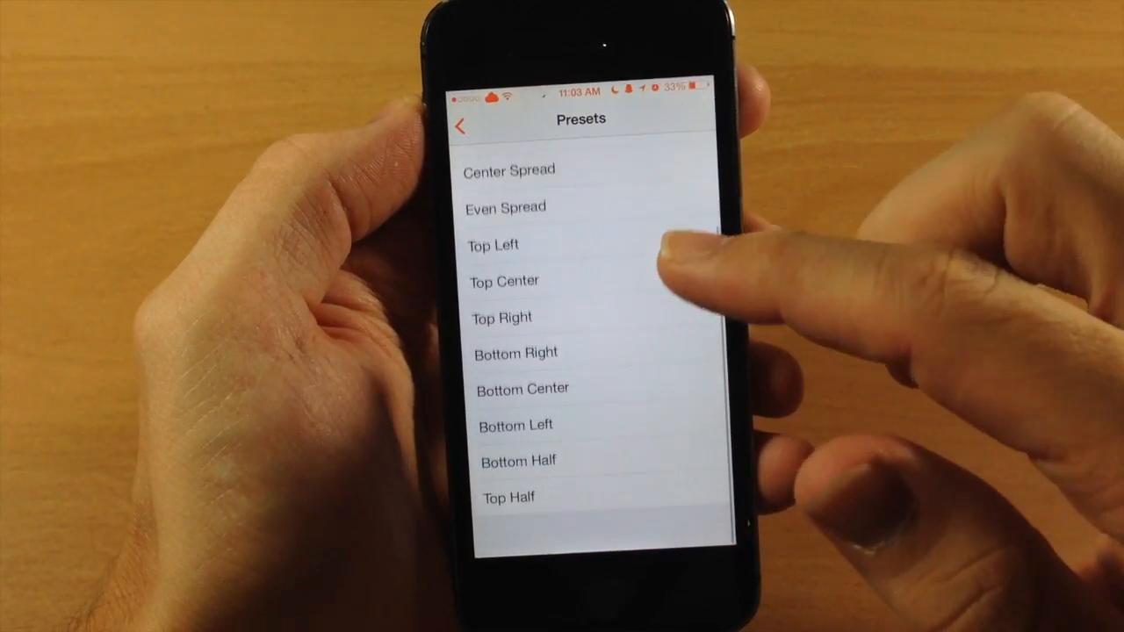
{"action": "scroll", "scroll_direction": "down", "scroll_amount": 3}
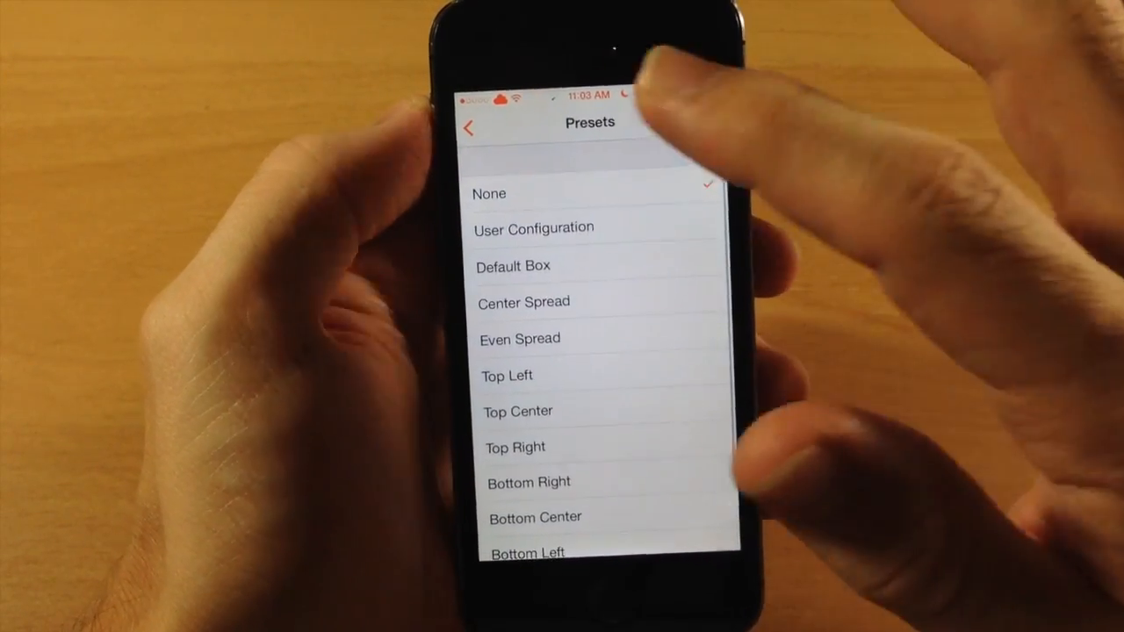
{"action": "left_click", "coordinate": [470, 125]}
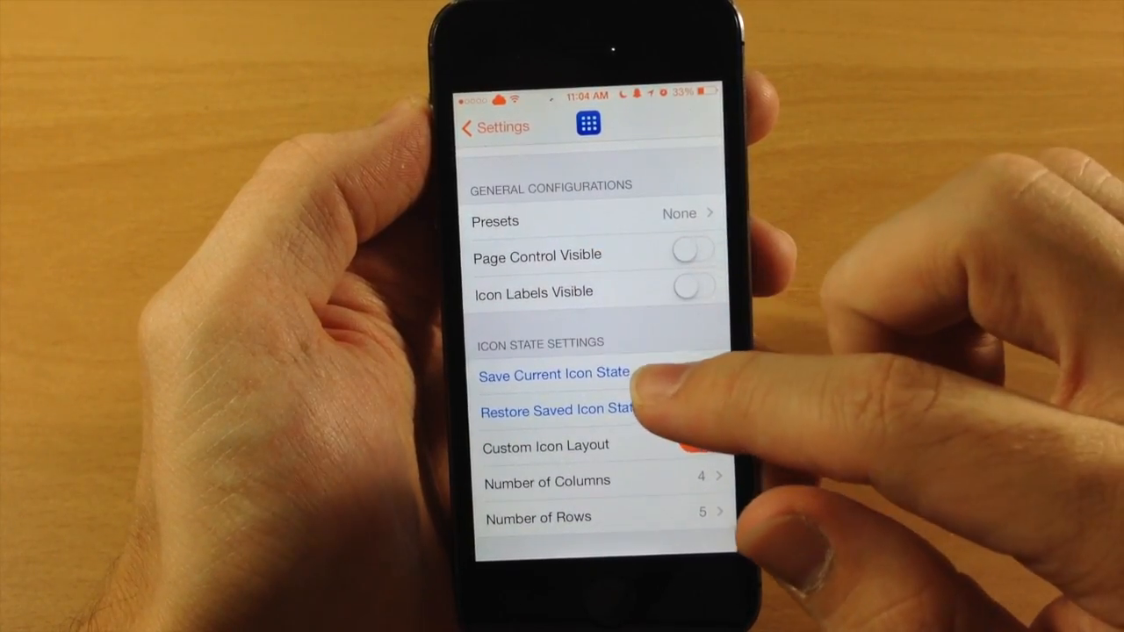
{"action": "left_click", "coordinate": [692, 446]}
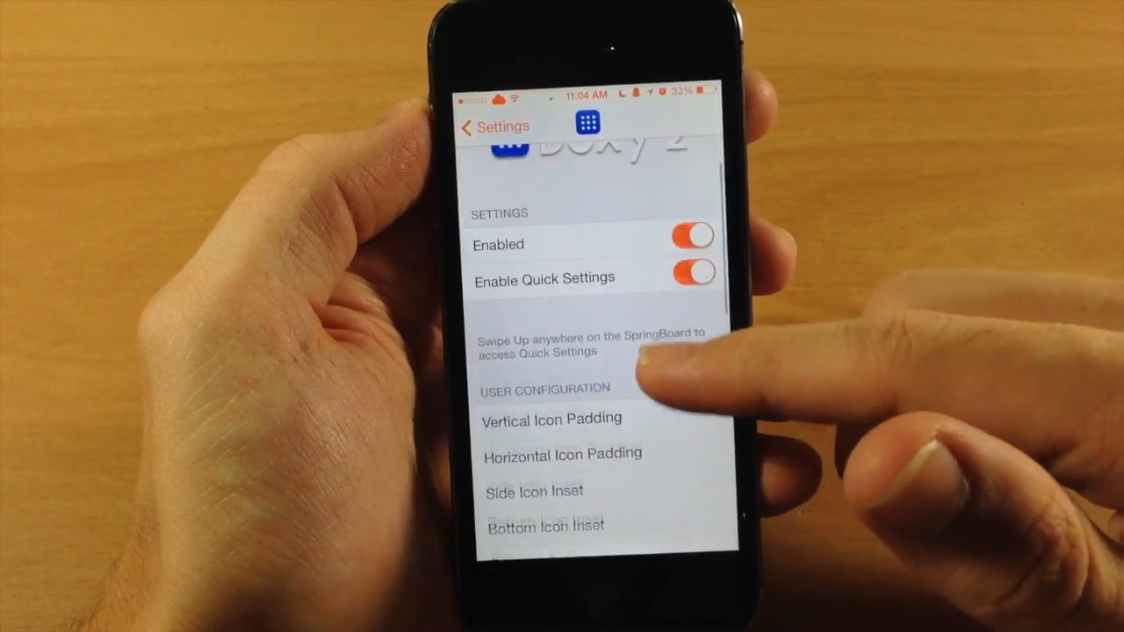
{"action": "scroll", "scroll_direction": "down", "scroll_amount": 3}
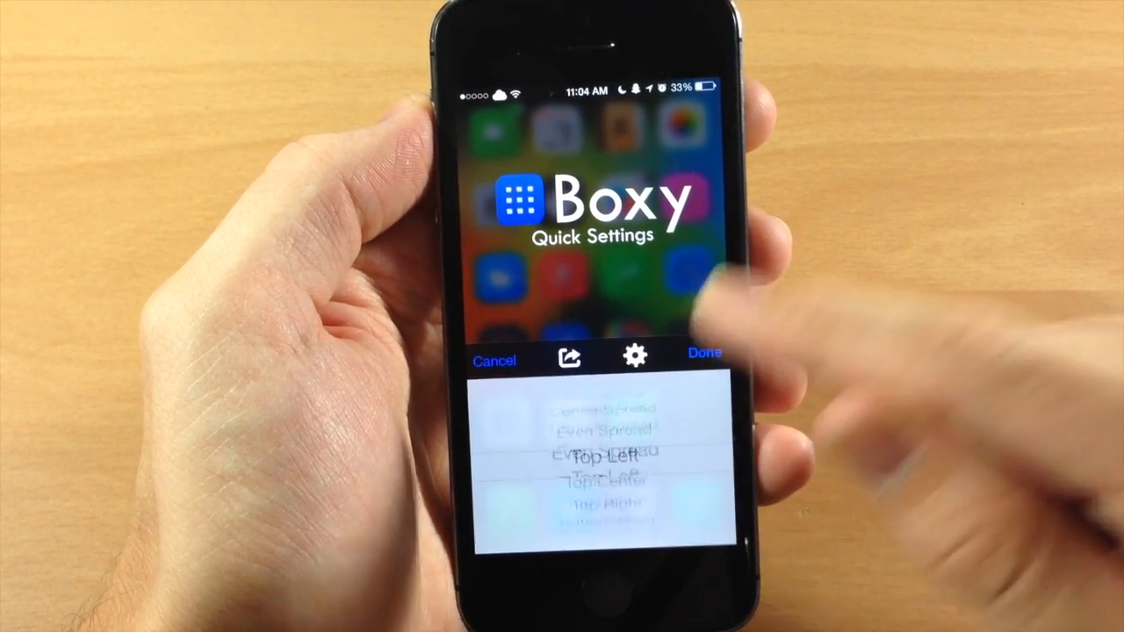
Swipe up to show Quick Settings and spin the preset picker to Top Left.
{"action": "scroll", "scroll_direction": "down", "scroll_amount": 3}
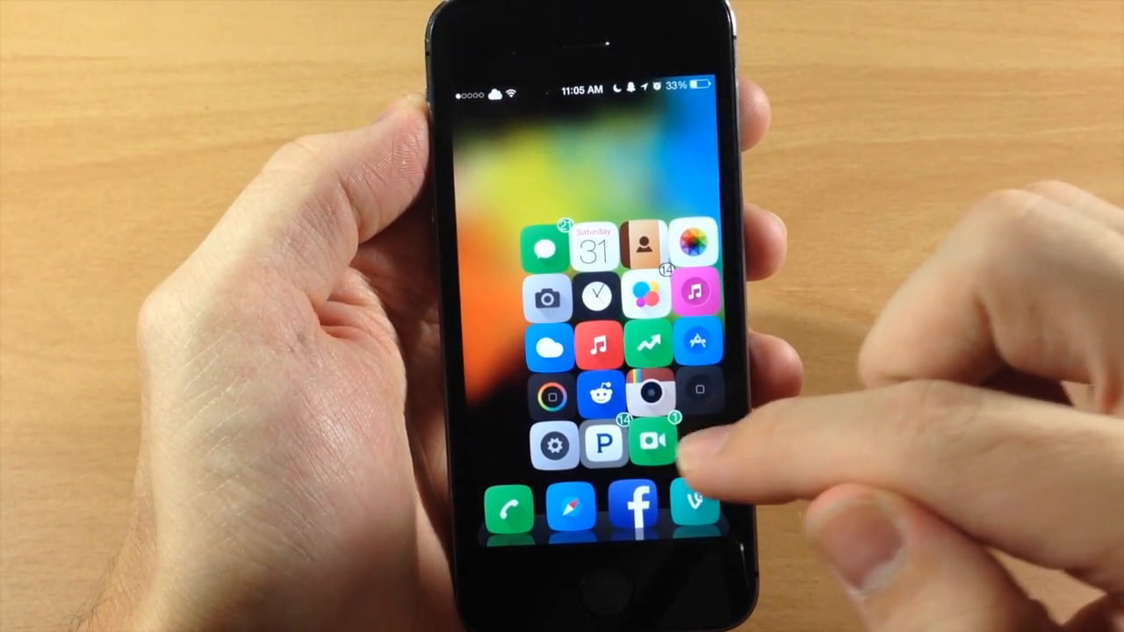
Apply the preset so the icons form a compact four-column block above the dock.
{"action": "left_click", "coordinate": [653, 440]}
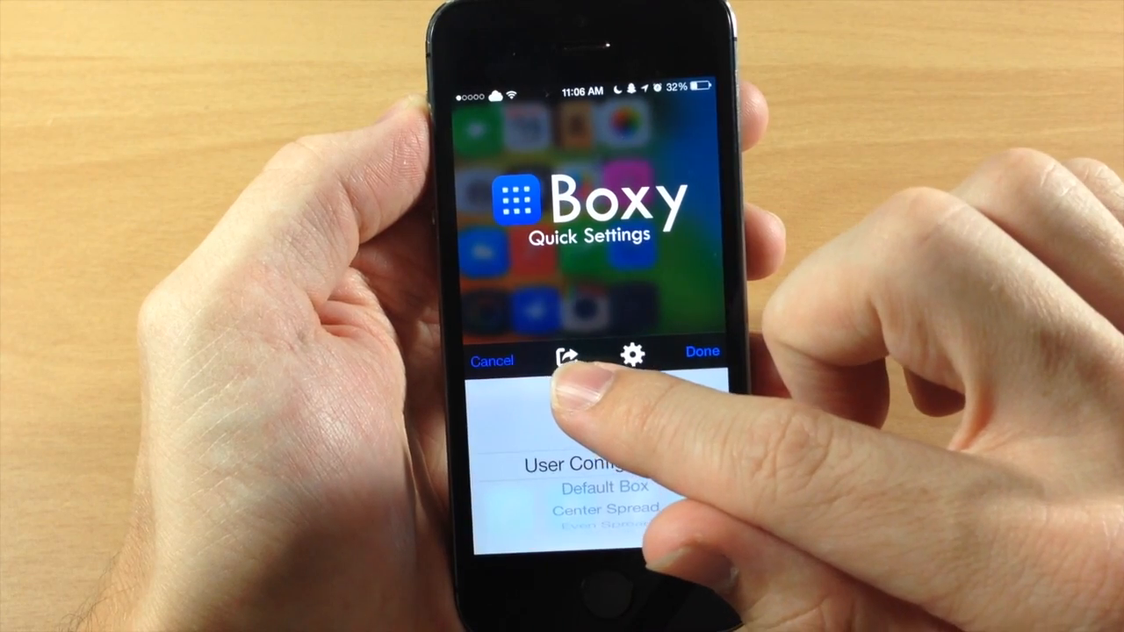
Export the current icon layout from Quick Settings via the share button.
{"action": "left_click", "coordinate": [562, 360]}
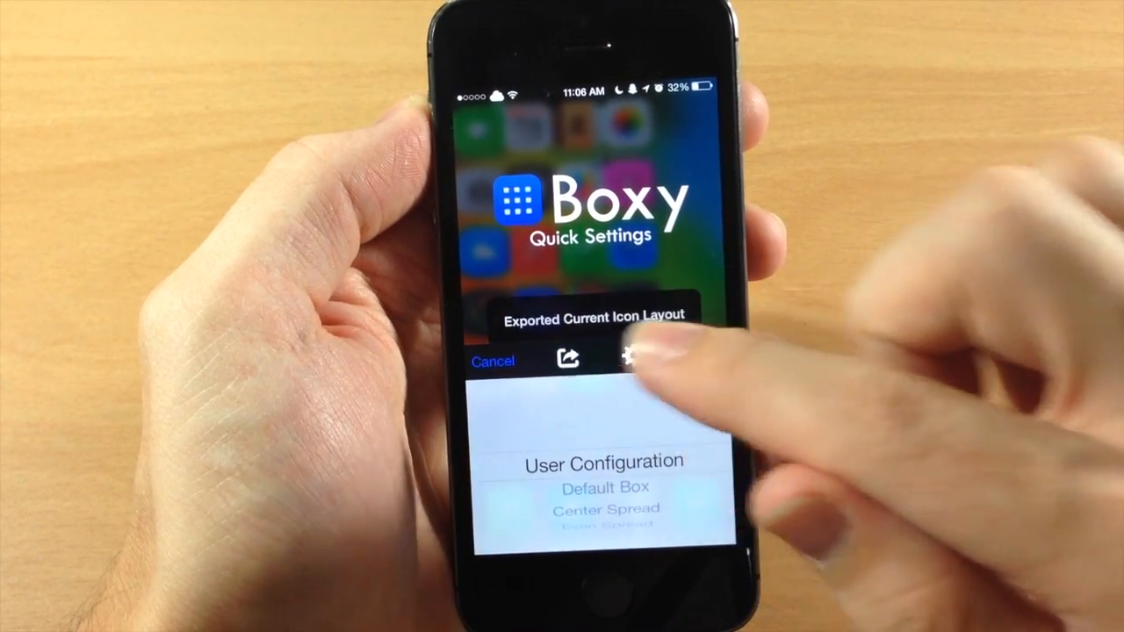